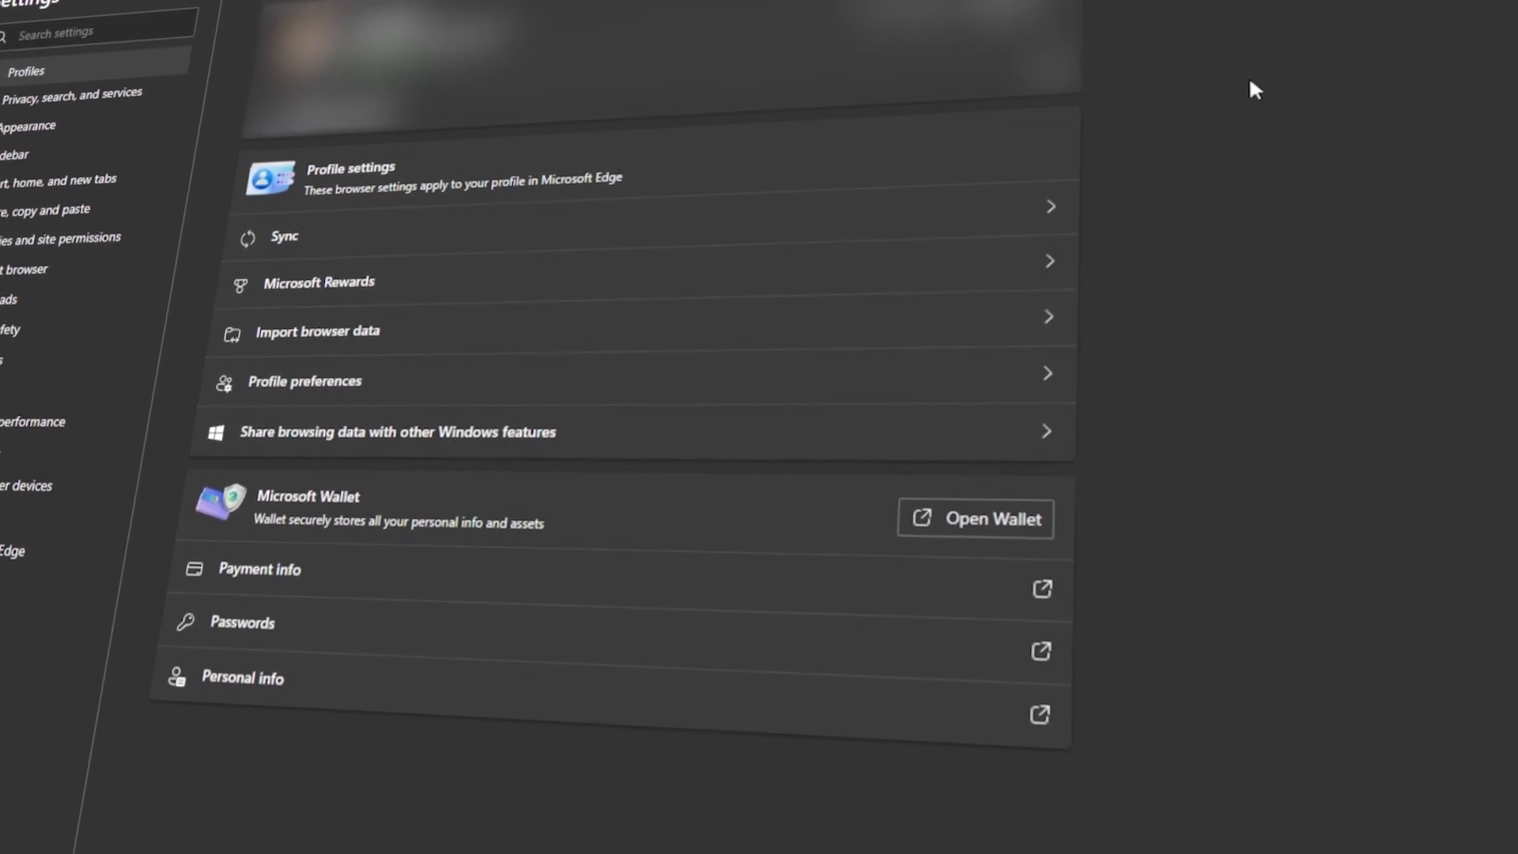
Load photopea.com in a new incognito Chrome window
{"action": "left_click", "coordinate": [70, 92]}
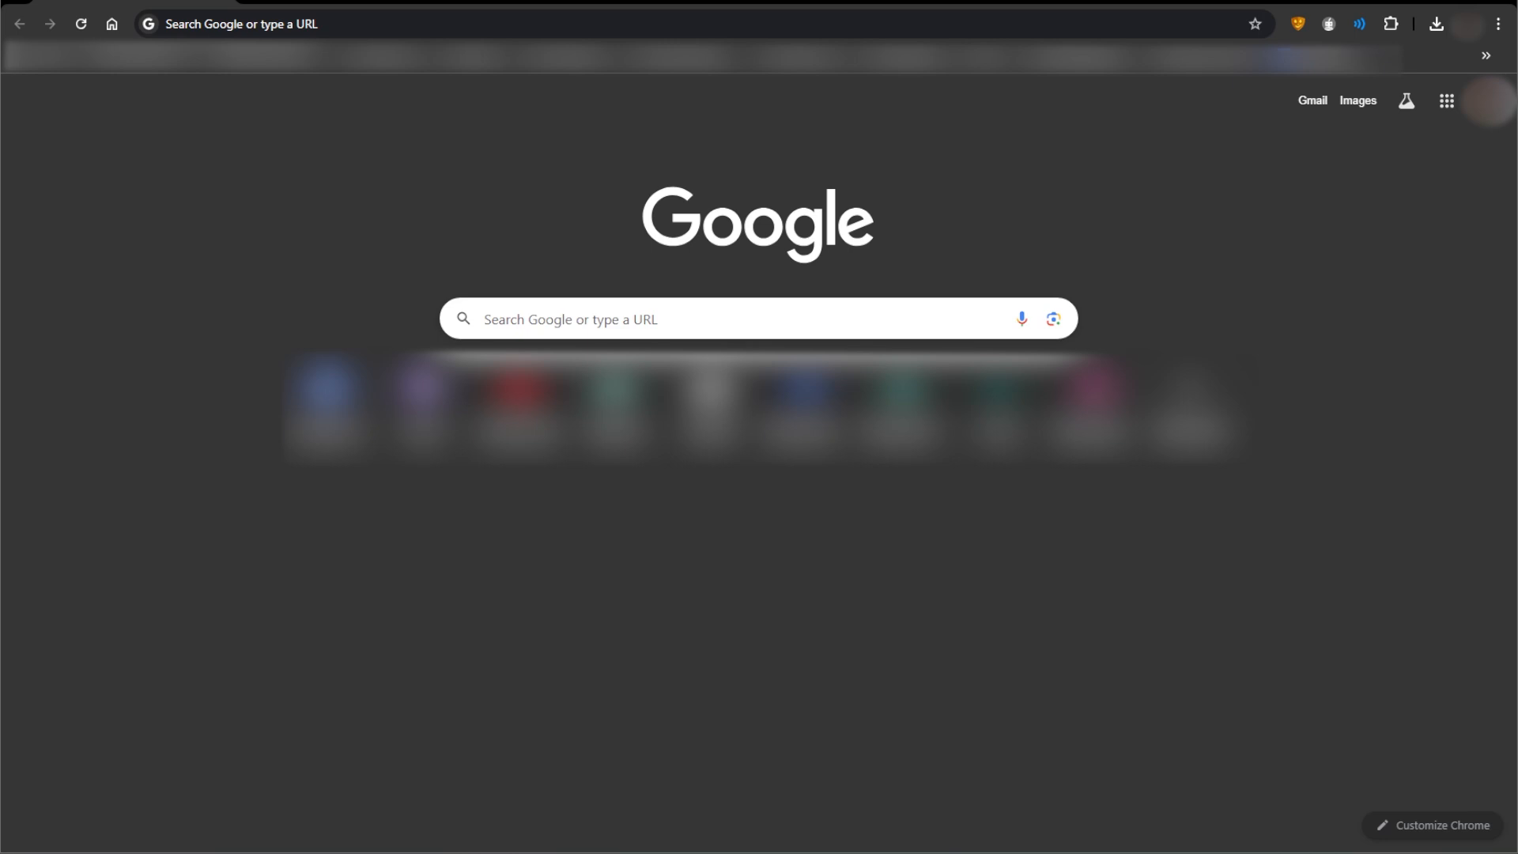
{"action": "mouse_move", "coordinate": [463, 645]}
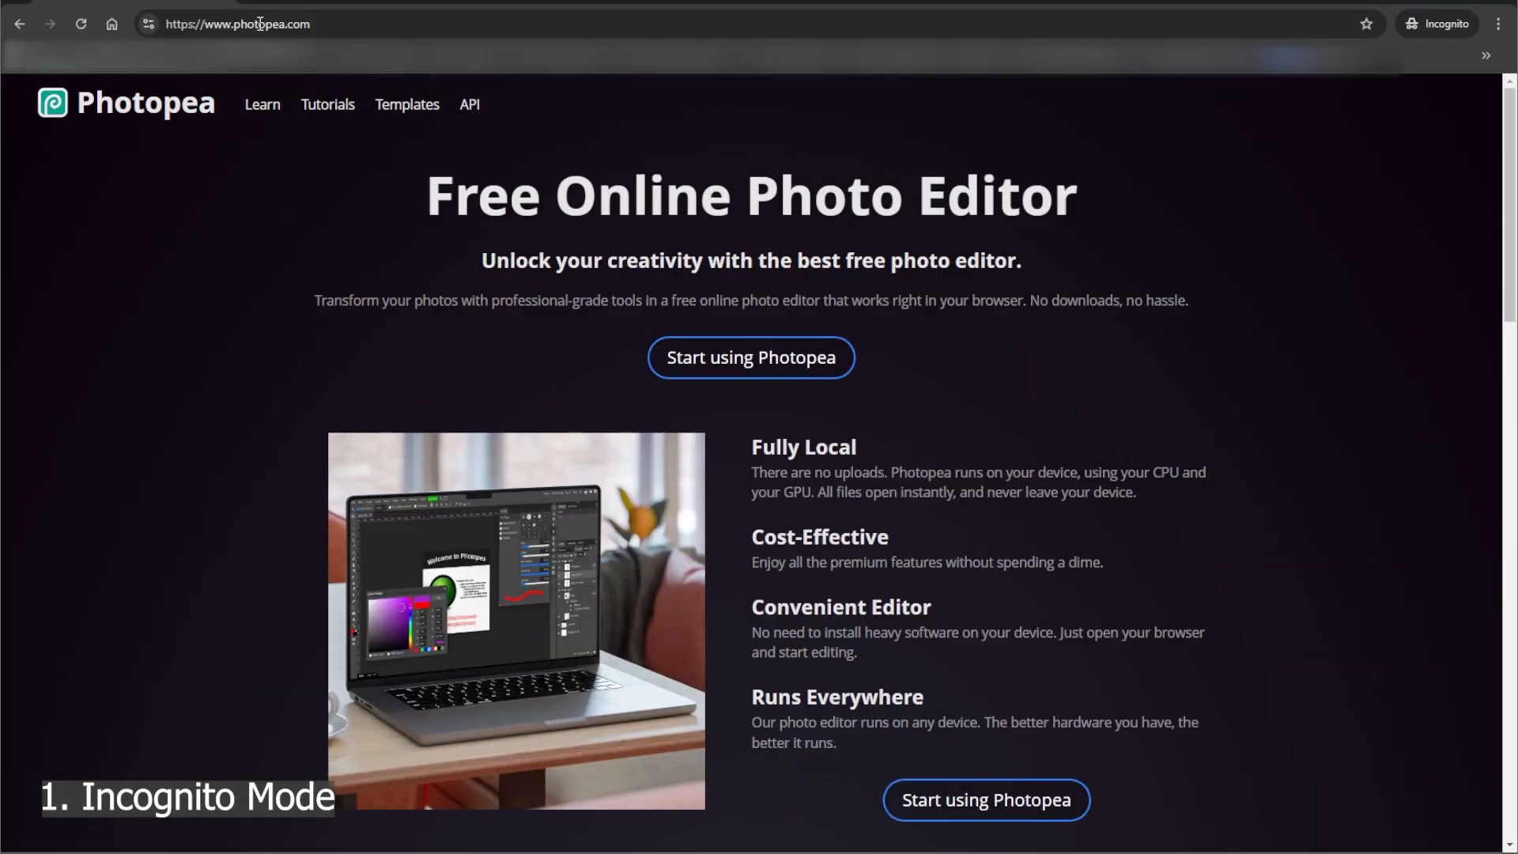
{"action": "left_click", "coordinate": [750, 358]}
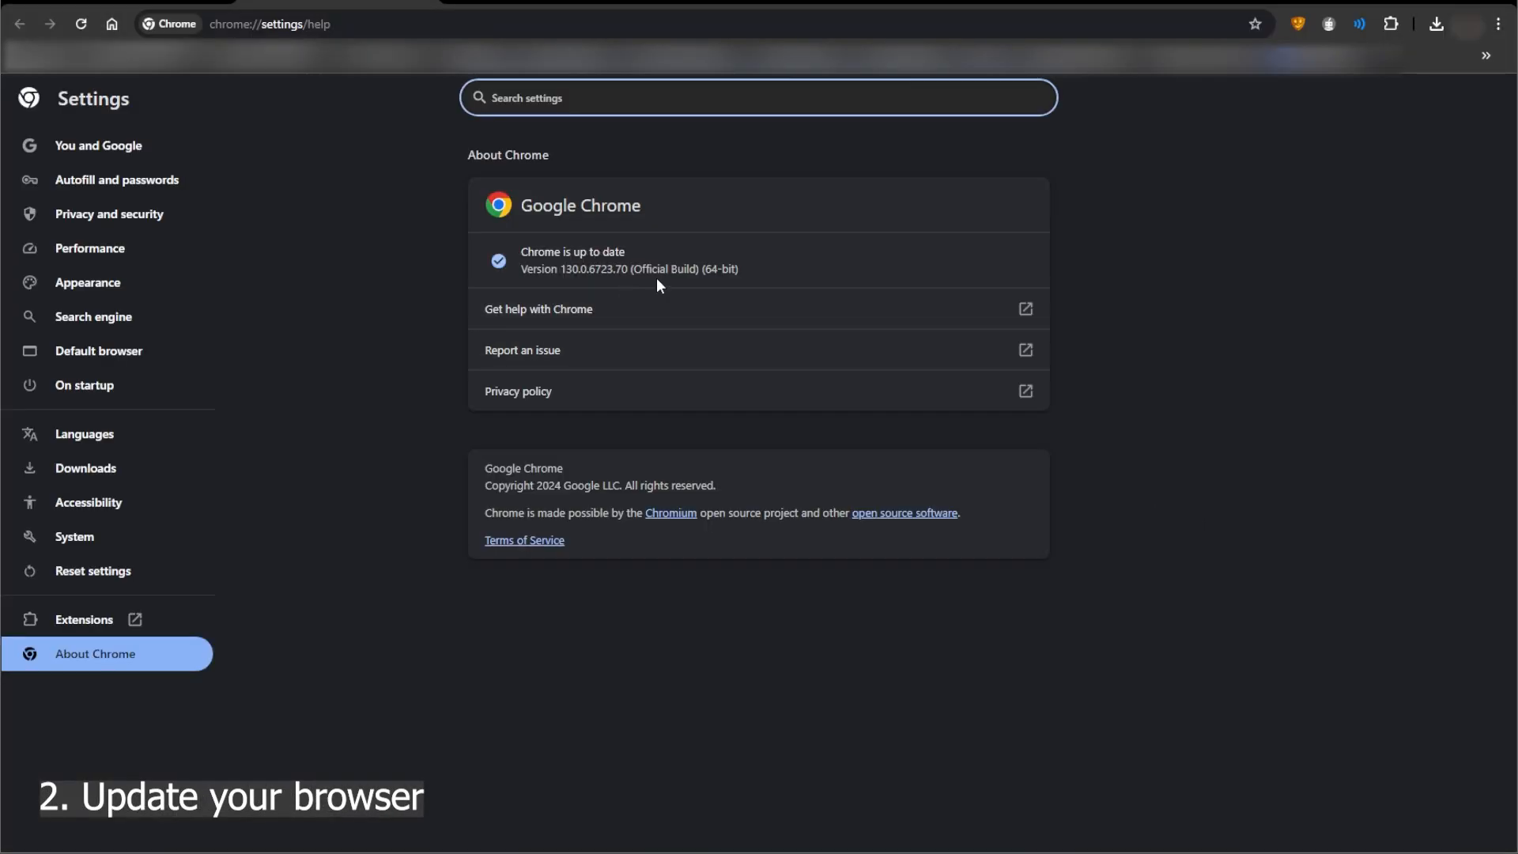
{"action": "mouse_move", "coordinate": [779, 281]}
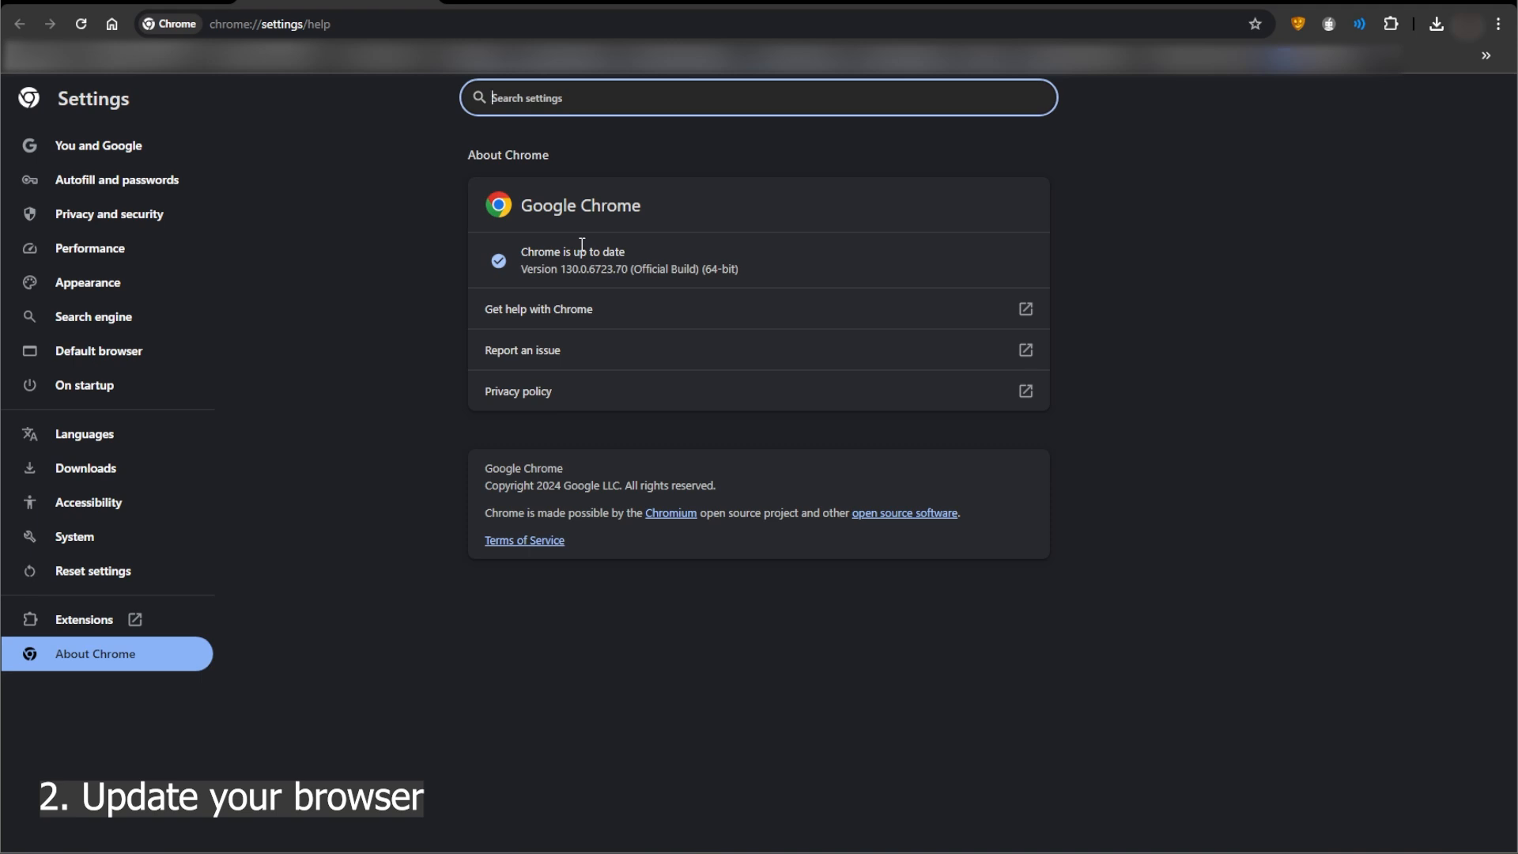
{"action": "mouse_move", "coordinate": [504, 269]}
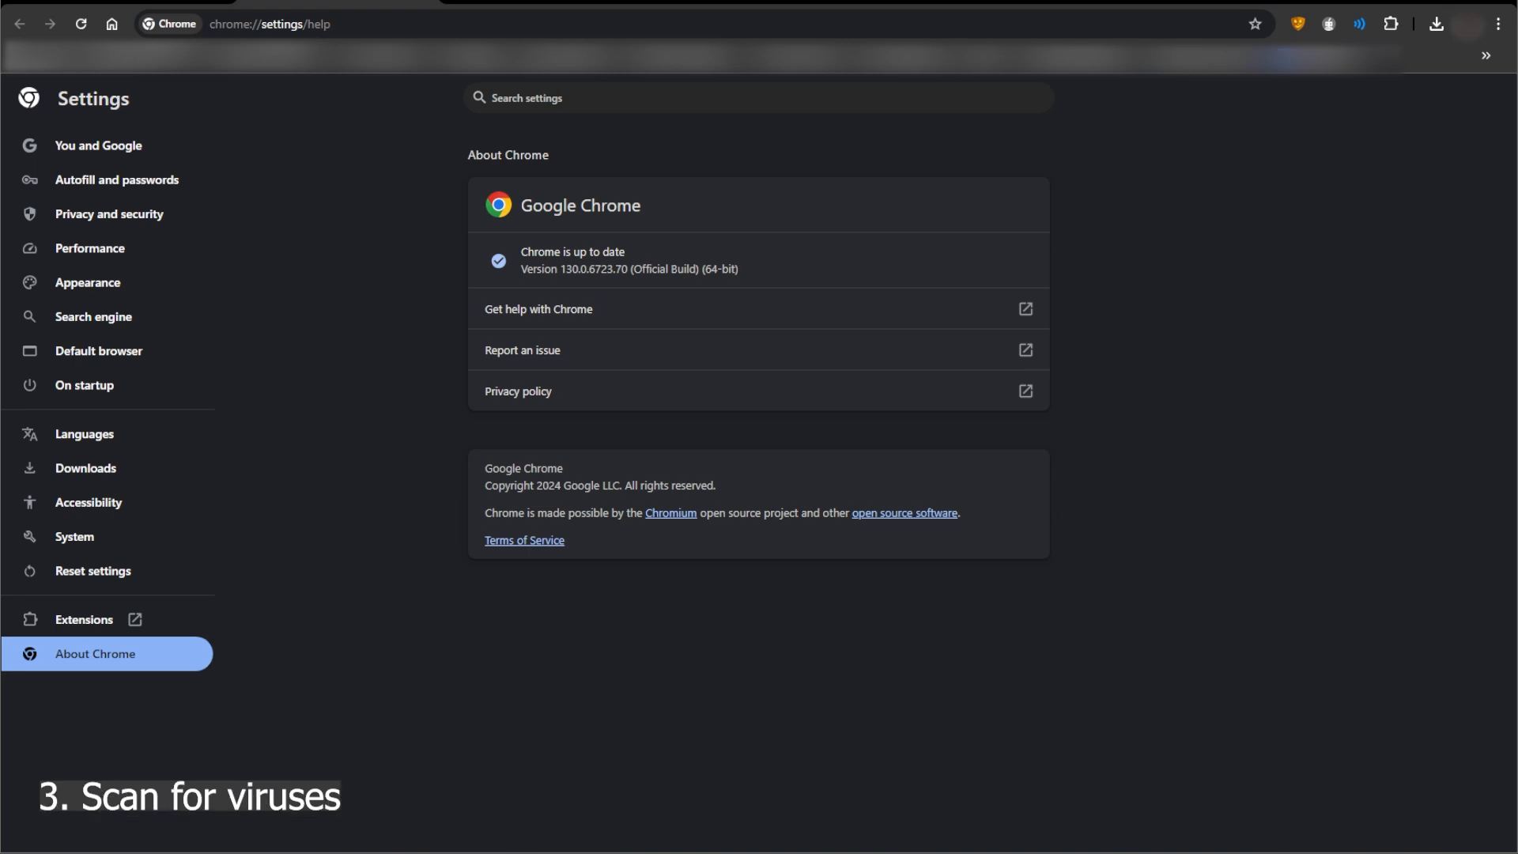
{"action": "mouse_move", "coordinate": [109, 216]}
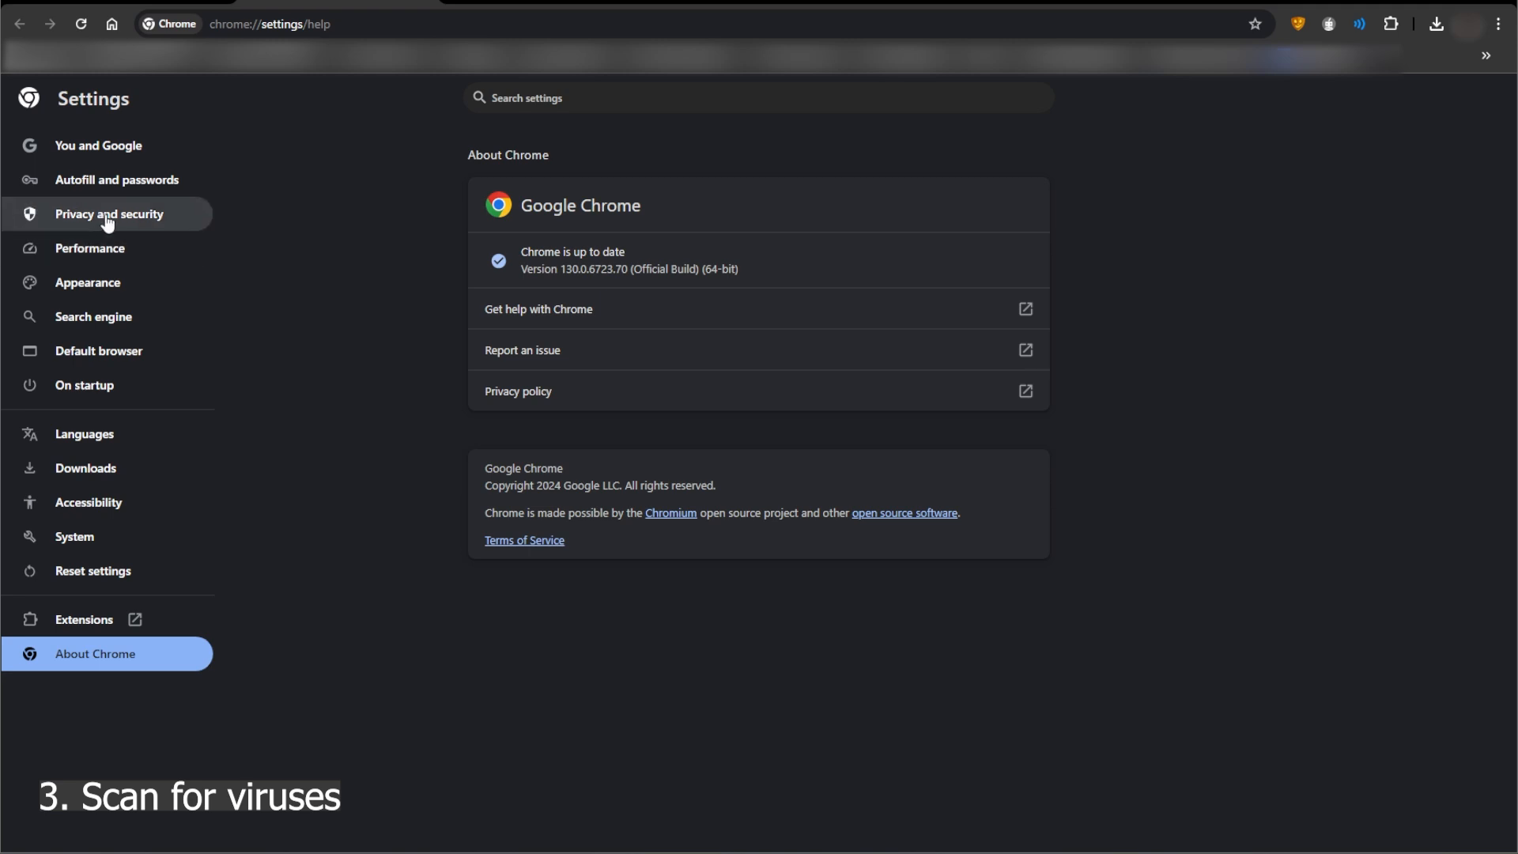
Review Chrome's Safe Browsing level, keeping Enhanced protection, and return to Privacy and security
{"action": "left_click", "coordinate": [109, 213]}
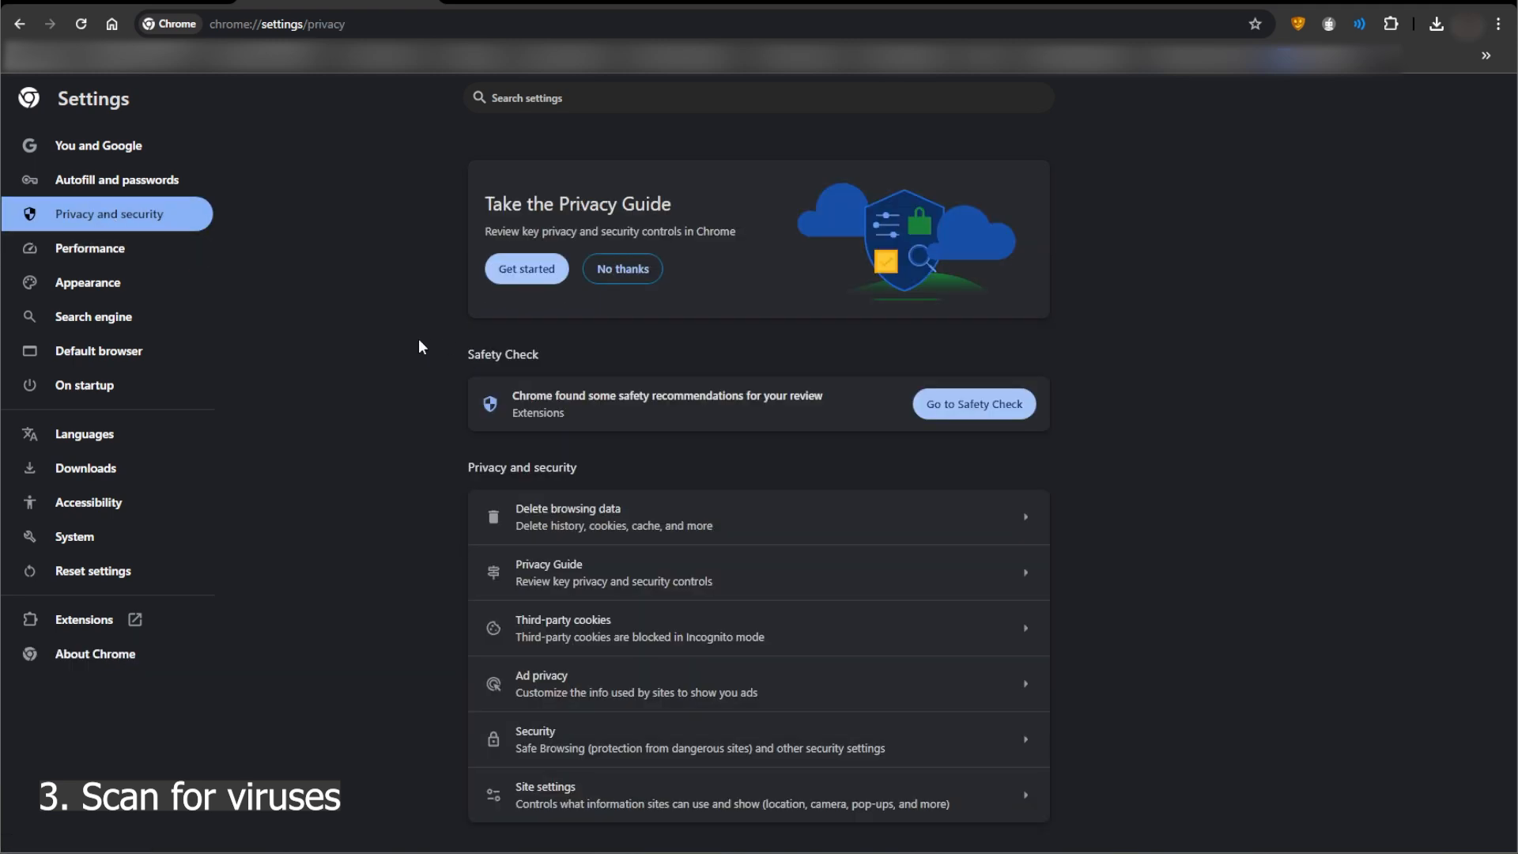
{"action": "mouse_move", "coordinate": [682, 740]}
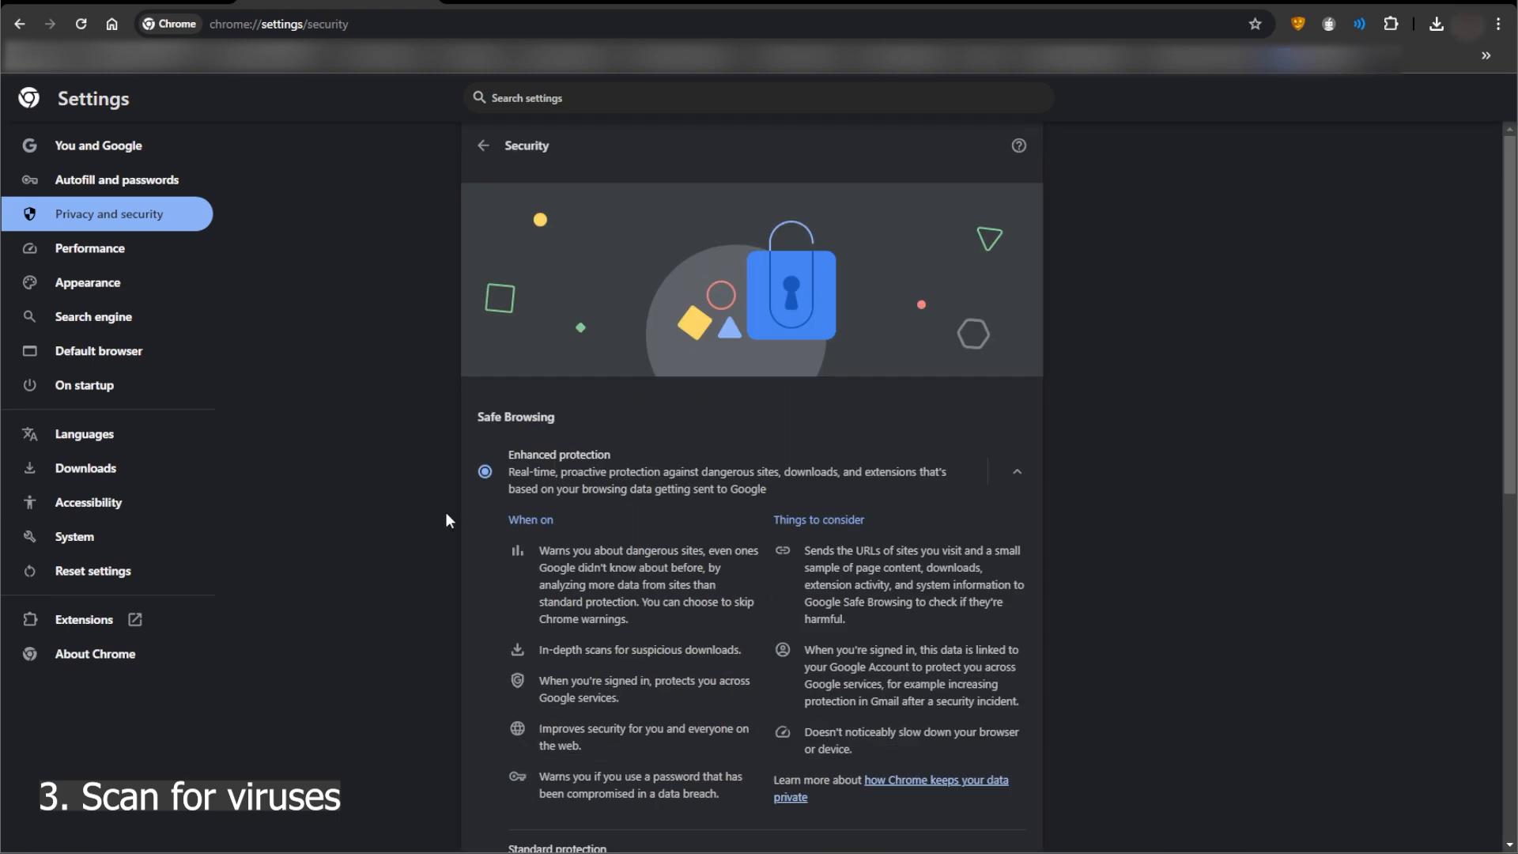
{"action": "scroll", "scroll_direction": "down", "scroll_amount": 3}
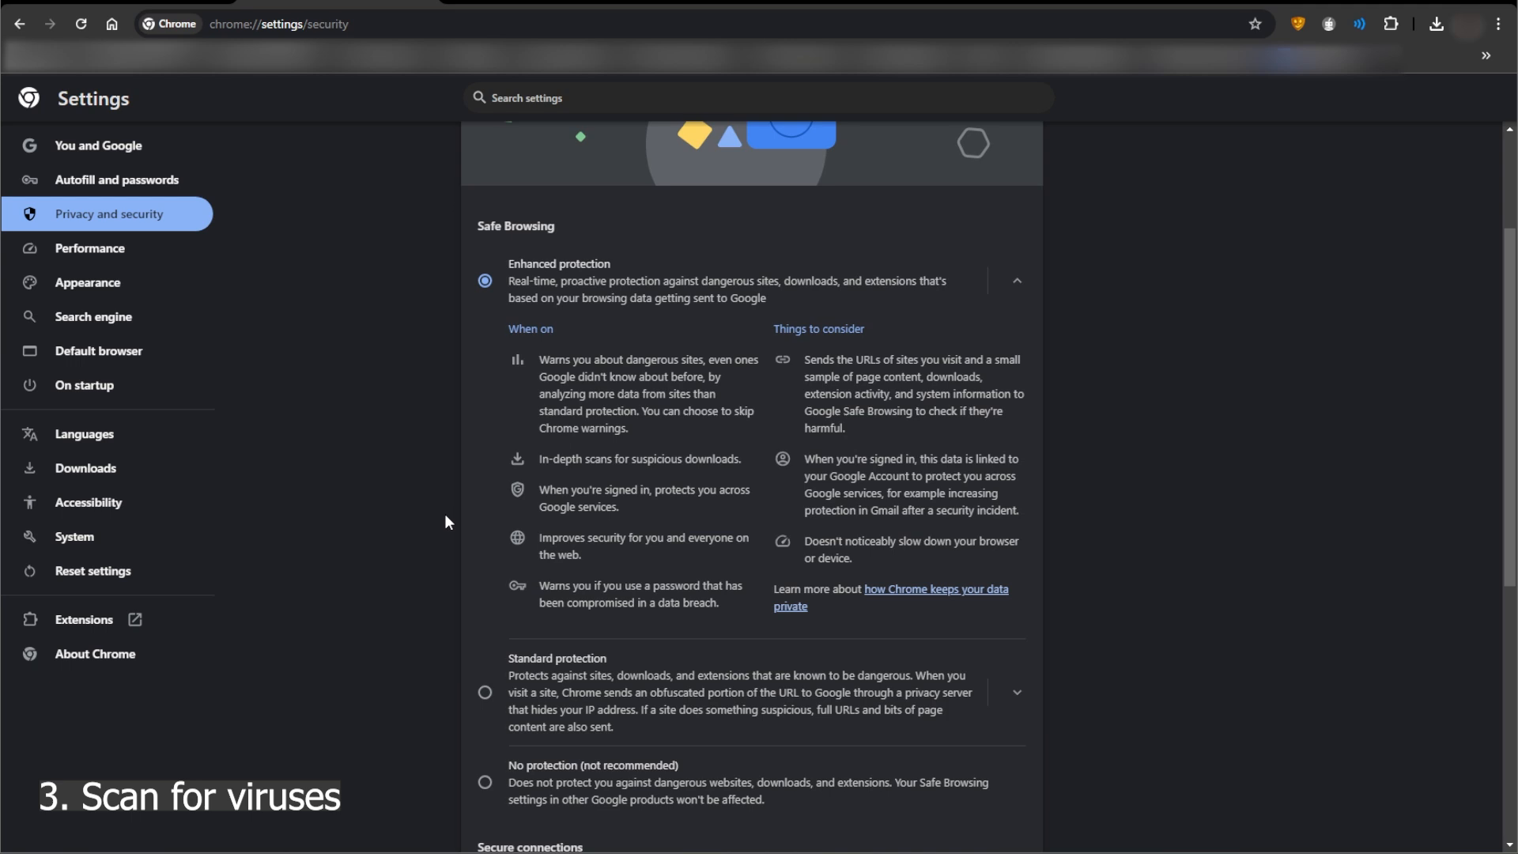
{"action": "left_click", "coordinate": [109, 213]}
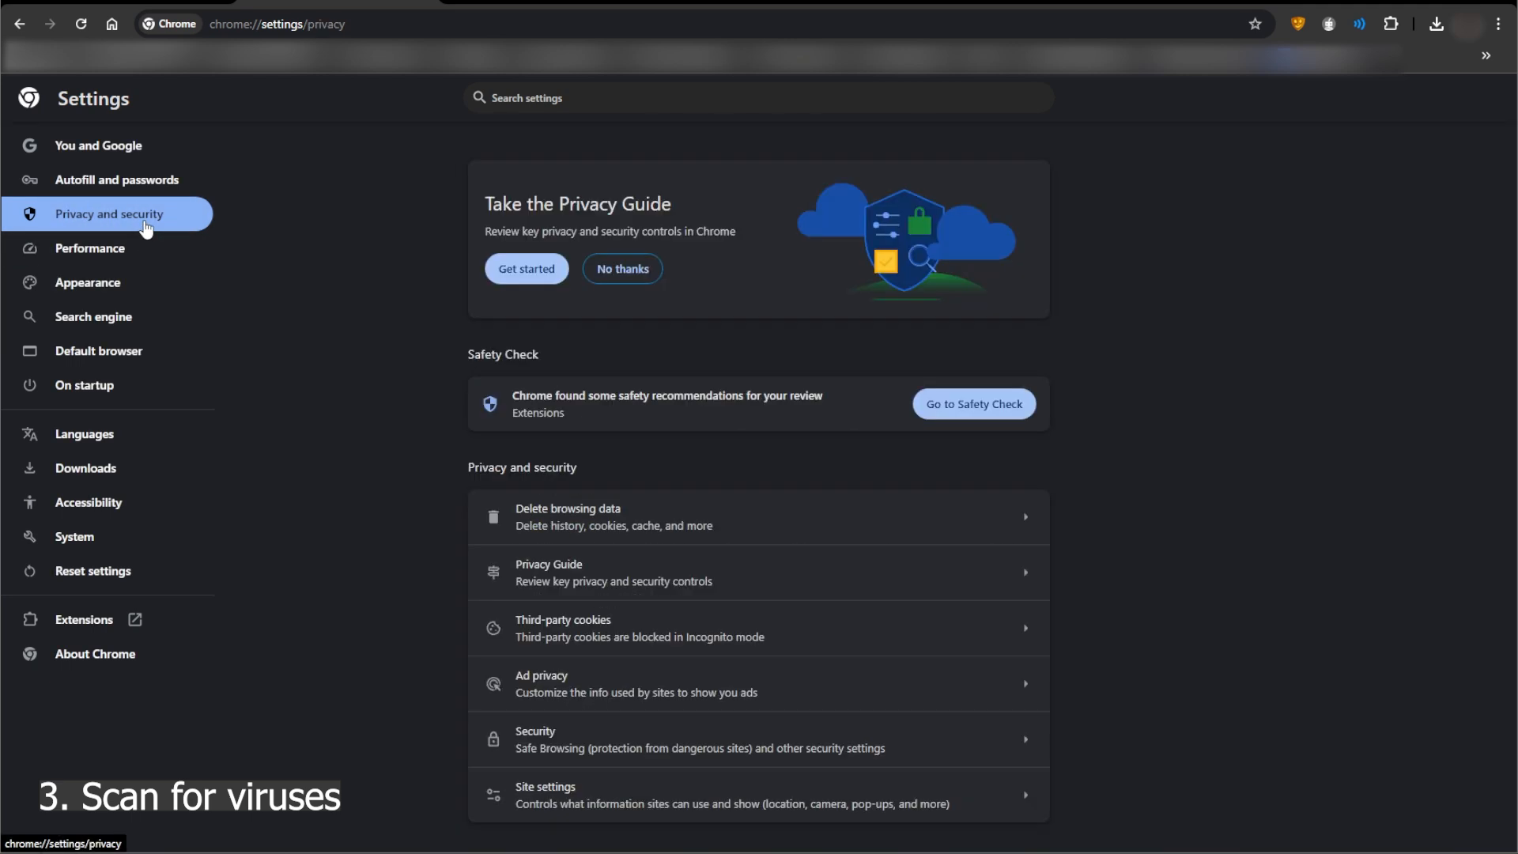
{"action": "mouse_move", "coordinate": [381, 565]}
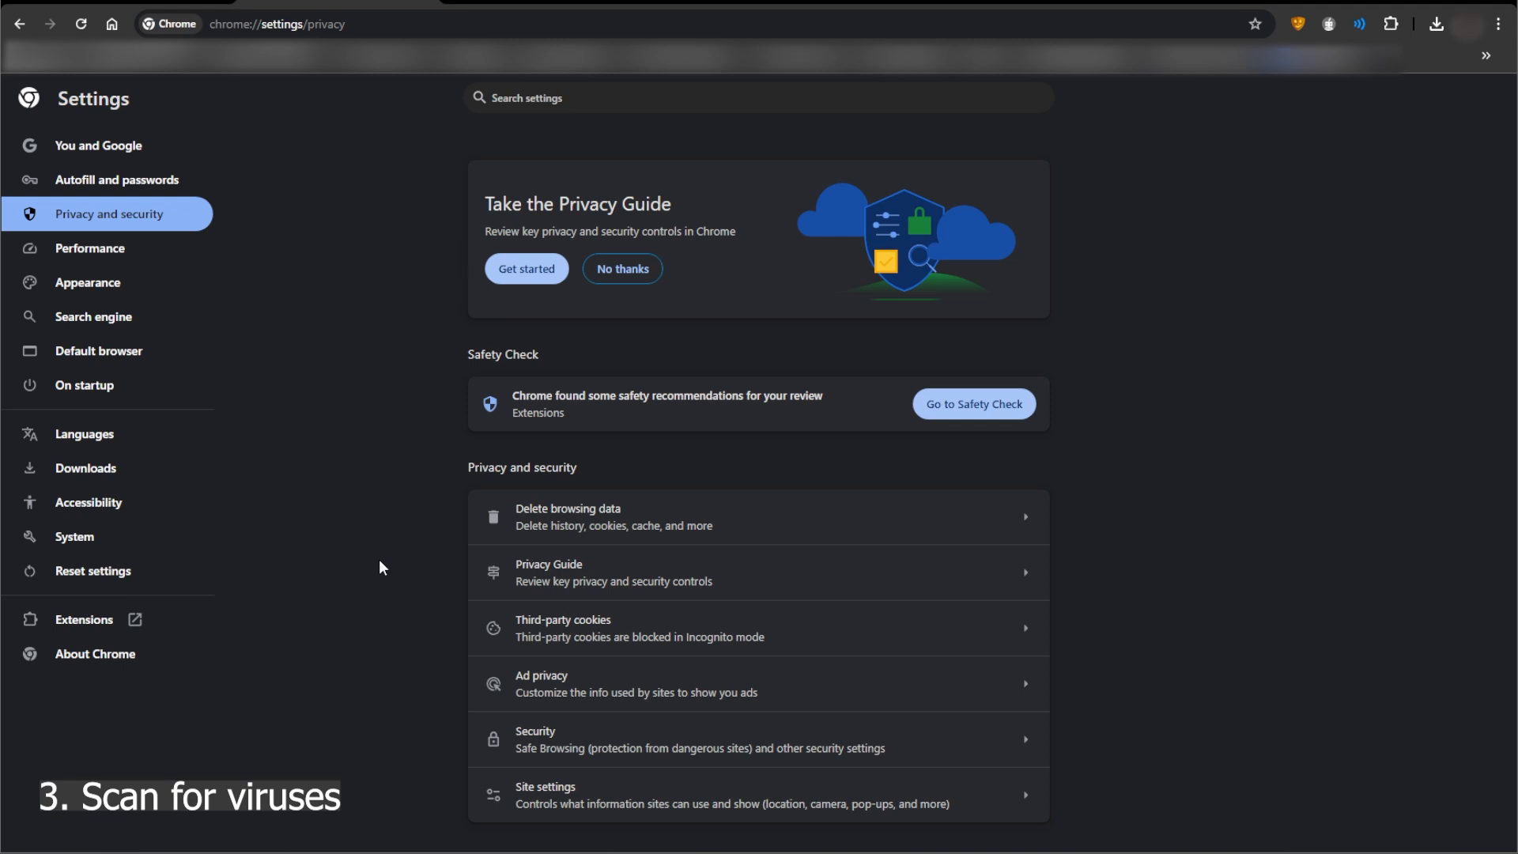
{"action": "mouse_move", "coordinate": [312, 673]}
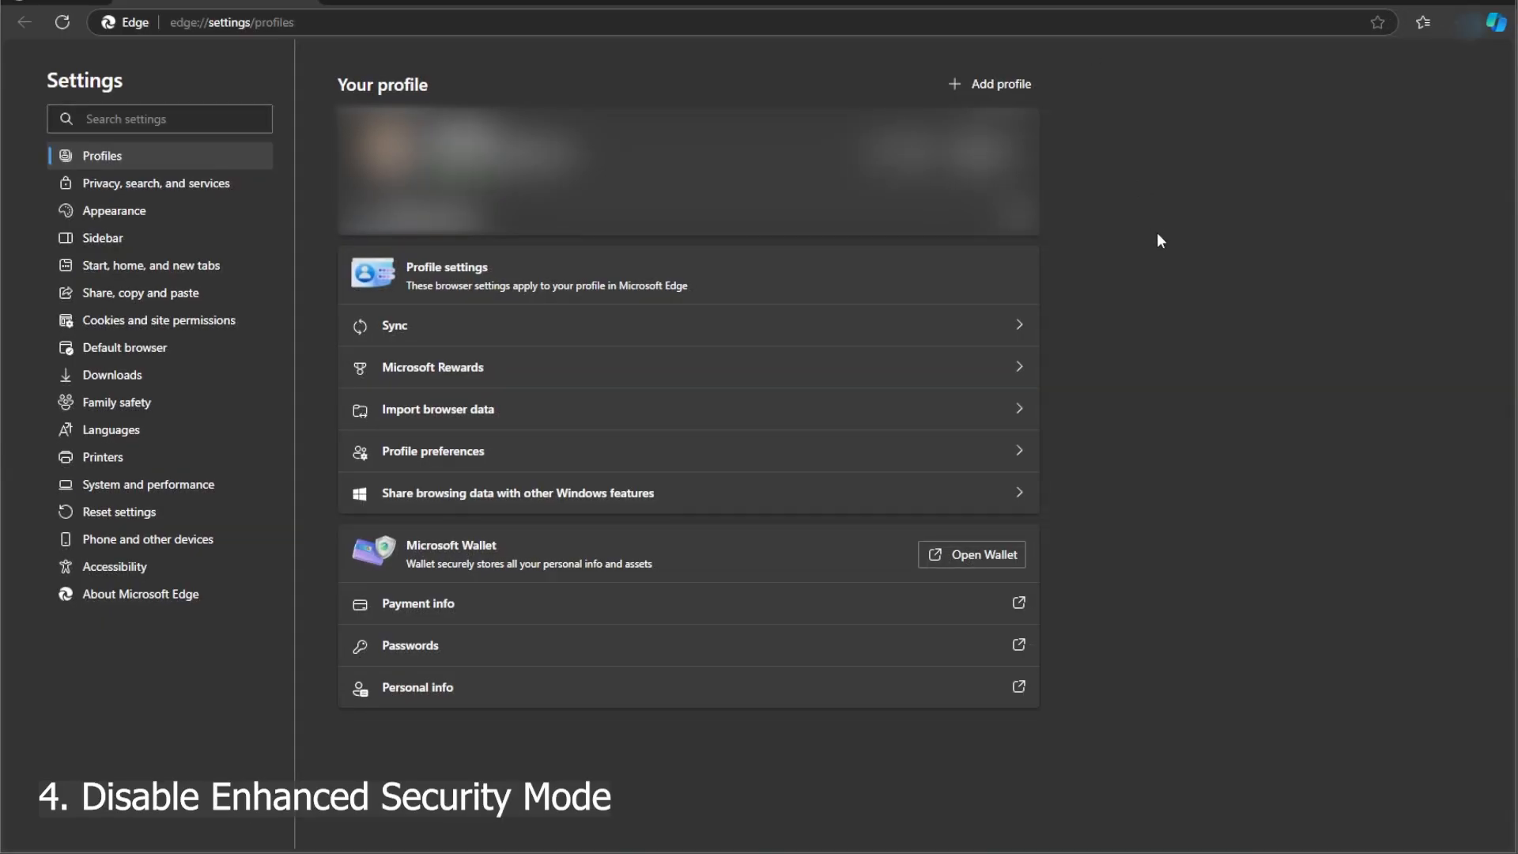
{"action": "mouse_move", "coordinate": [1006, 288]}
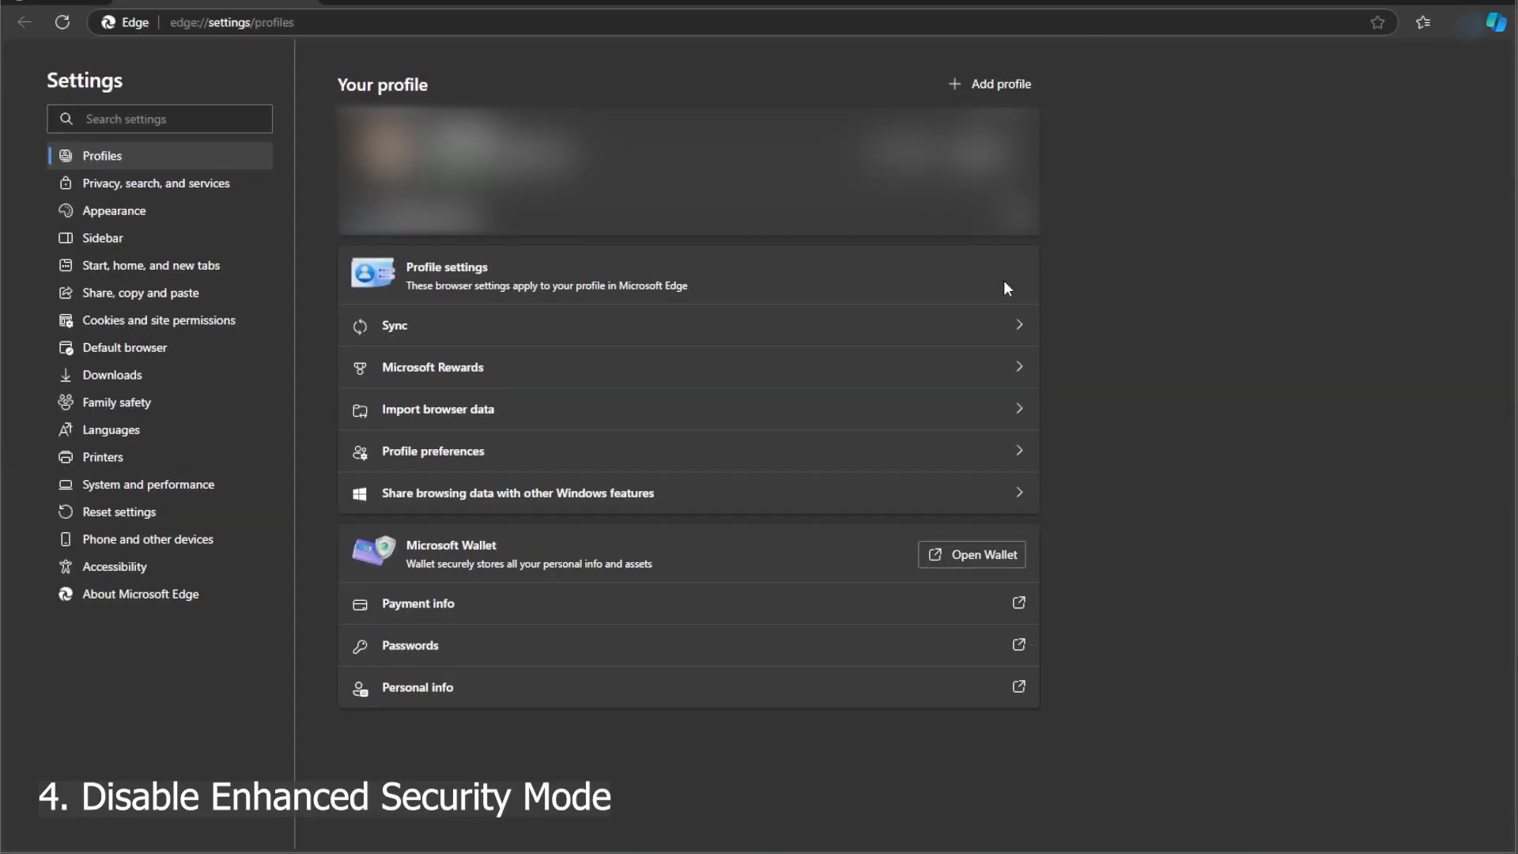
Confirm Edge's 'Enhance your security on the web' toggle is off under Privacy, search, and services
{"action": "left_click", "coordinate": [155, 183]}
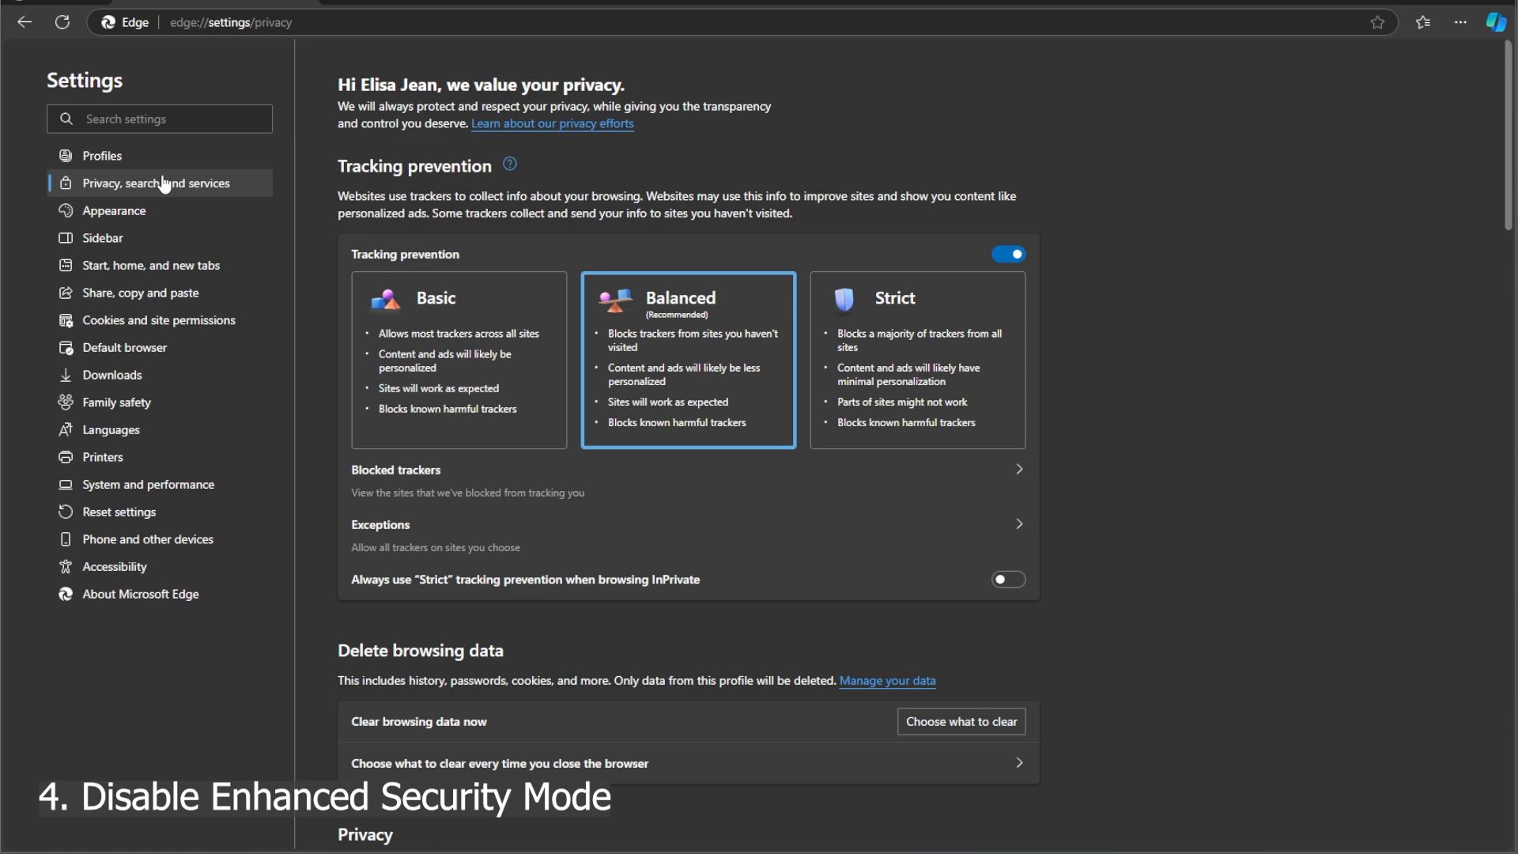
{"action": "scroll", "scroll_direction": "down", "scroll_amount": 3}
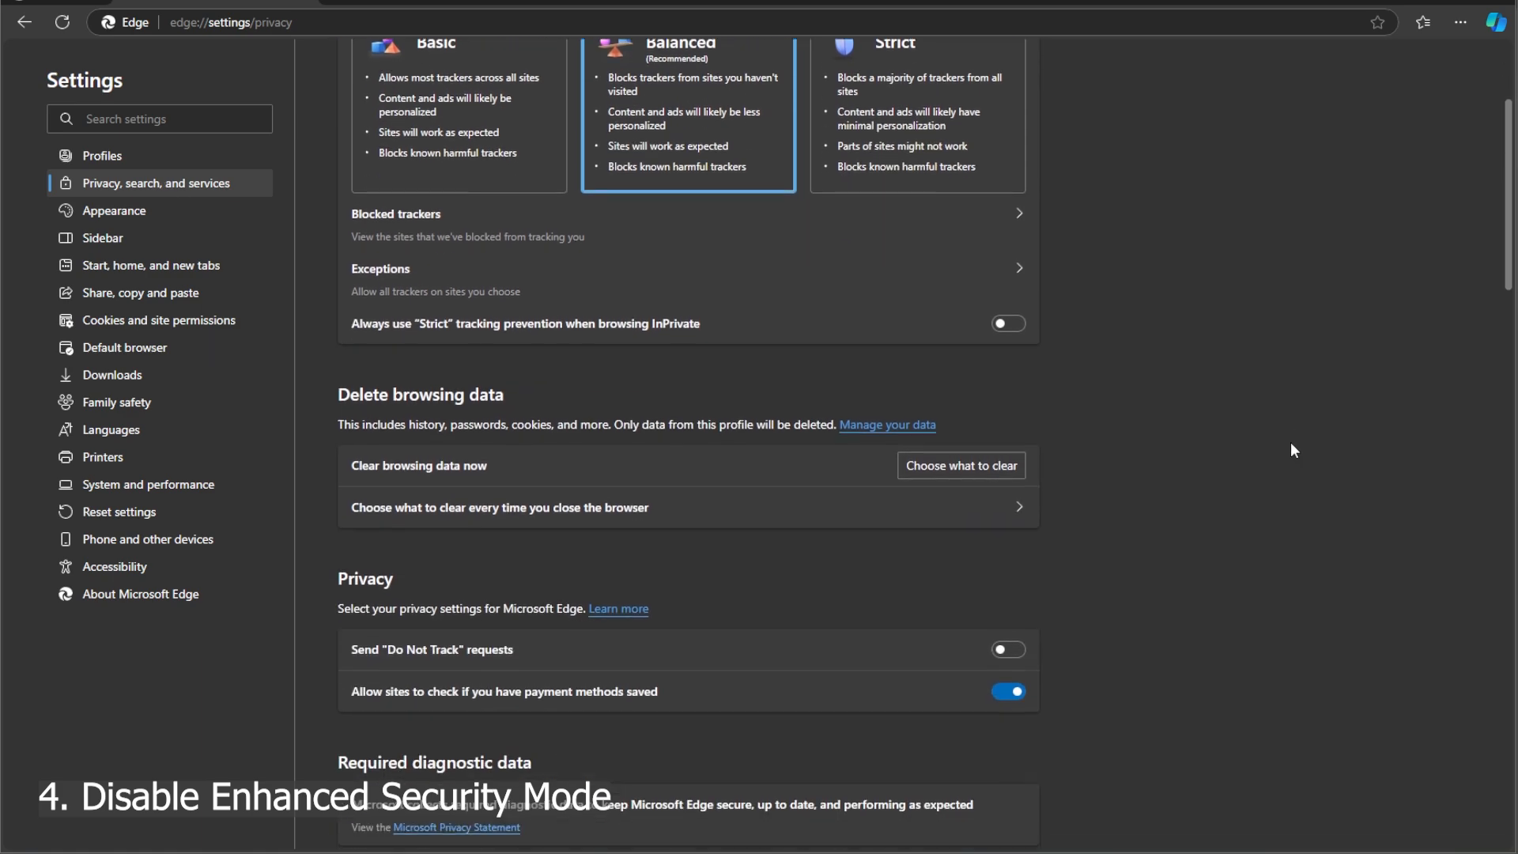
{"action": "scroll", "scroll_direction": "down", "scroll_amount": 3}
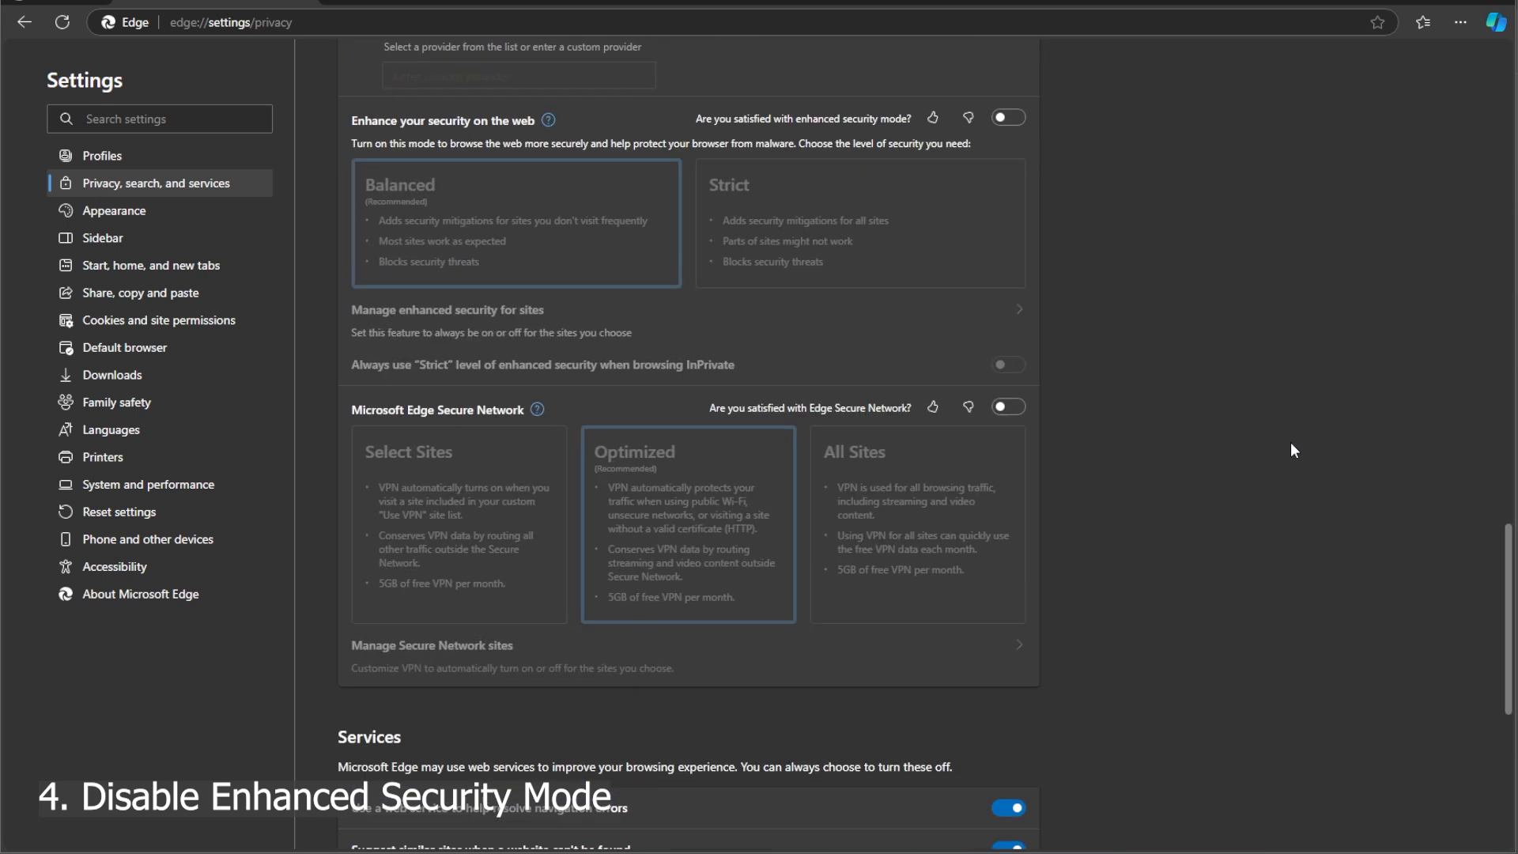
{"action": "scroll", "scroll_direction": "up", "scroll_amount": 3}
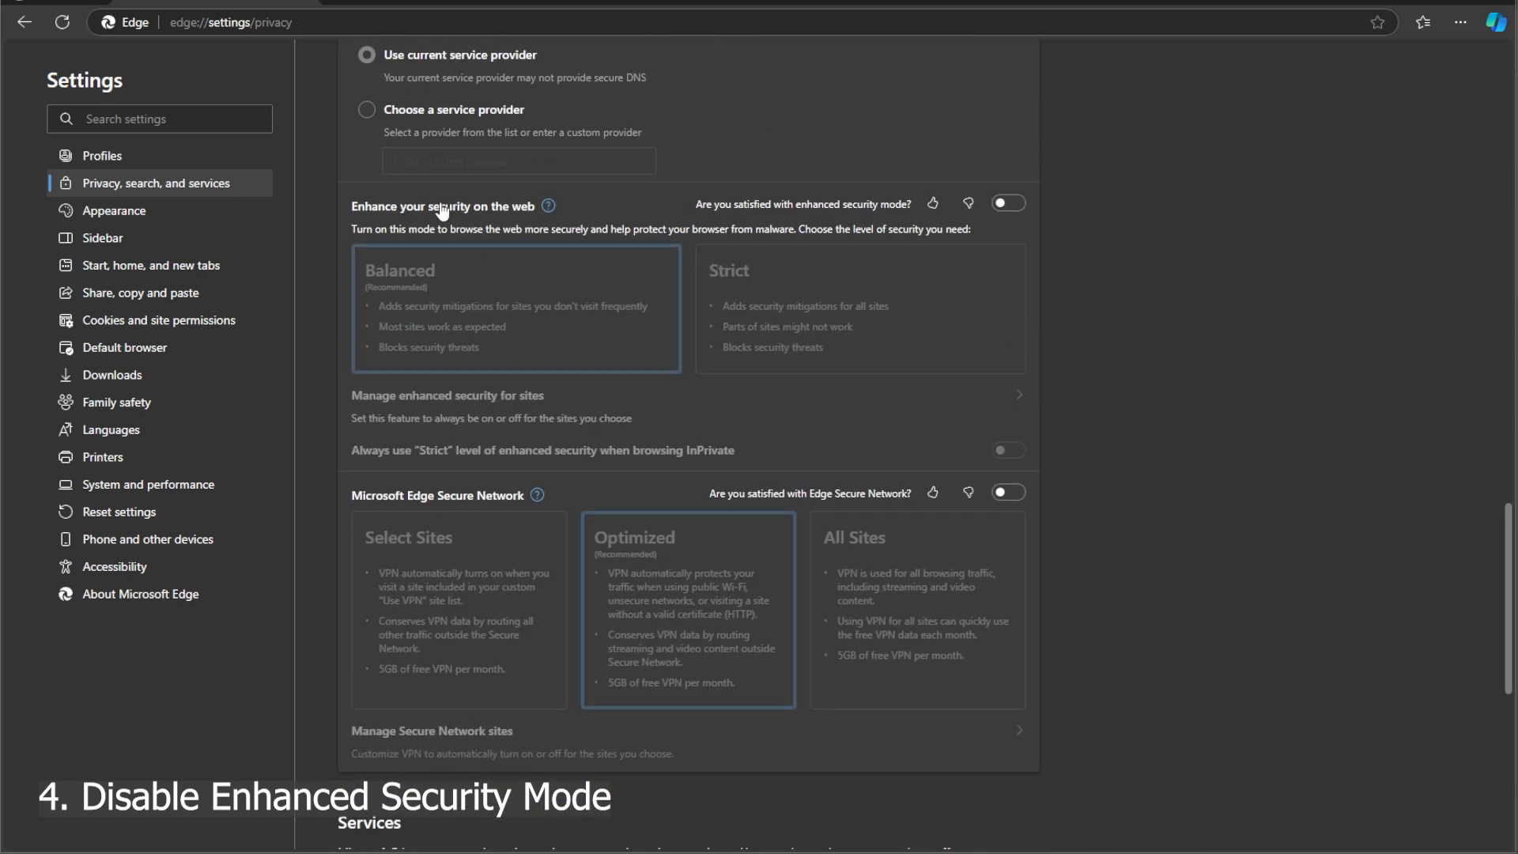
{"action": "mouse_move", "coordinate": [531, 210]}
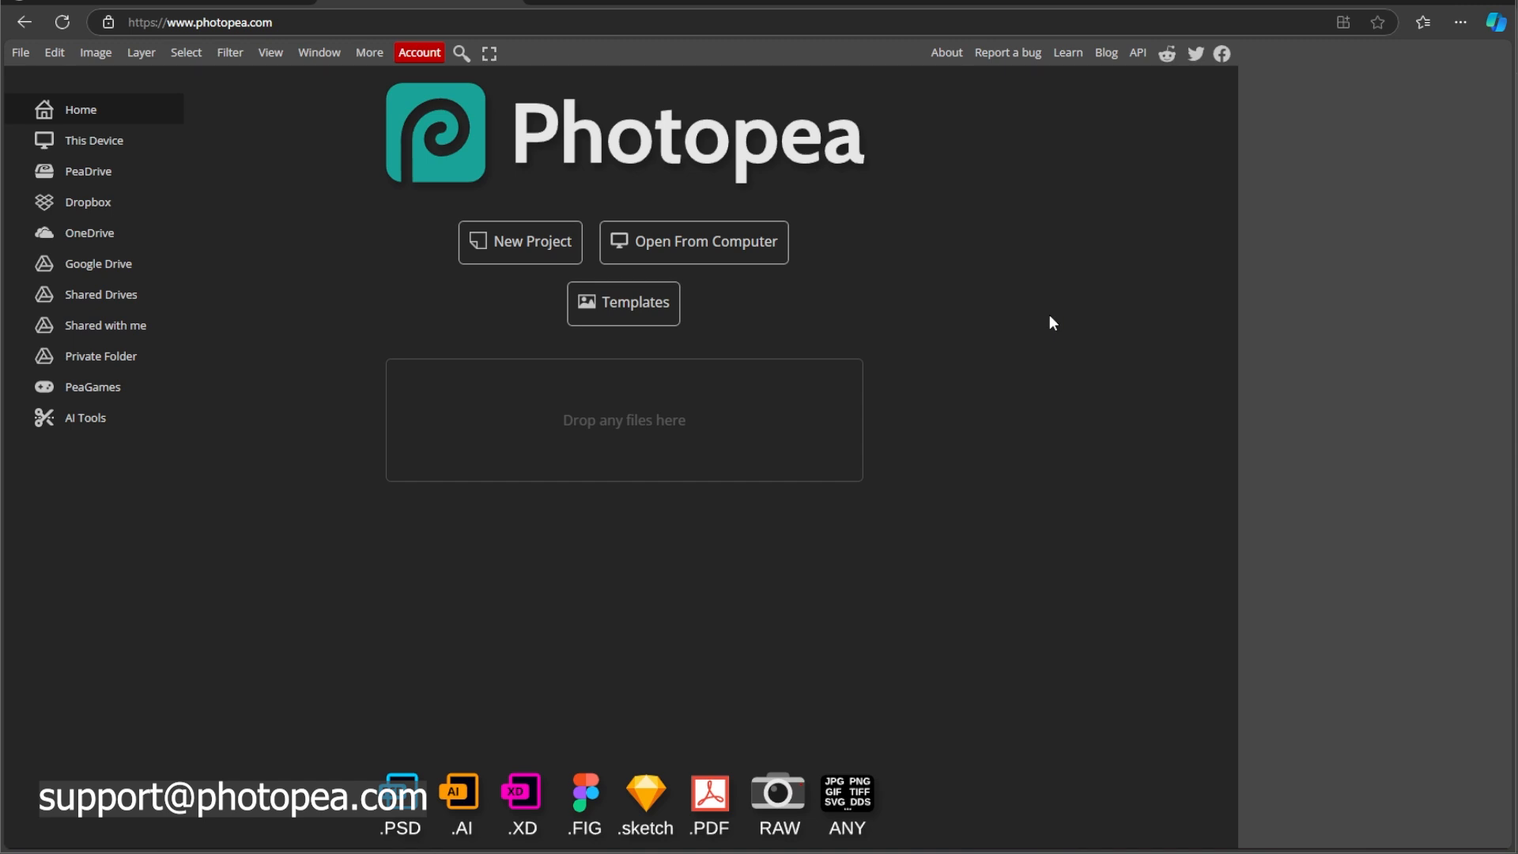
{"action": "mouse_move", "coordinate": [4, 409]}
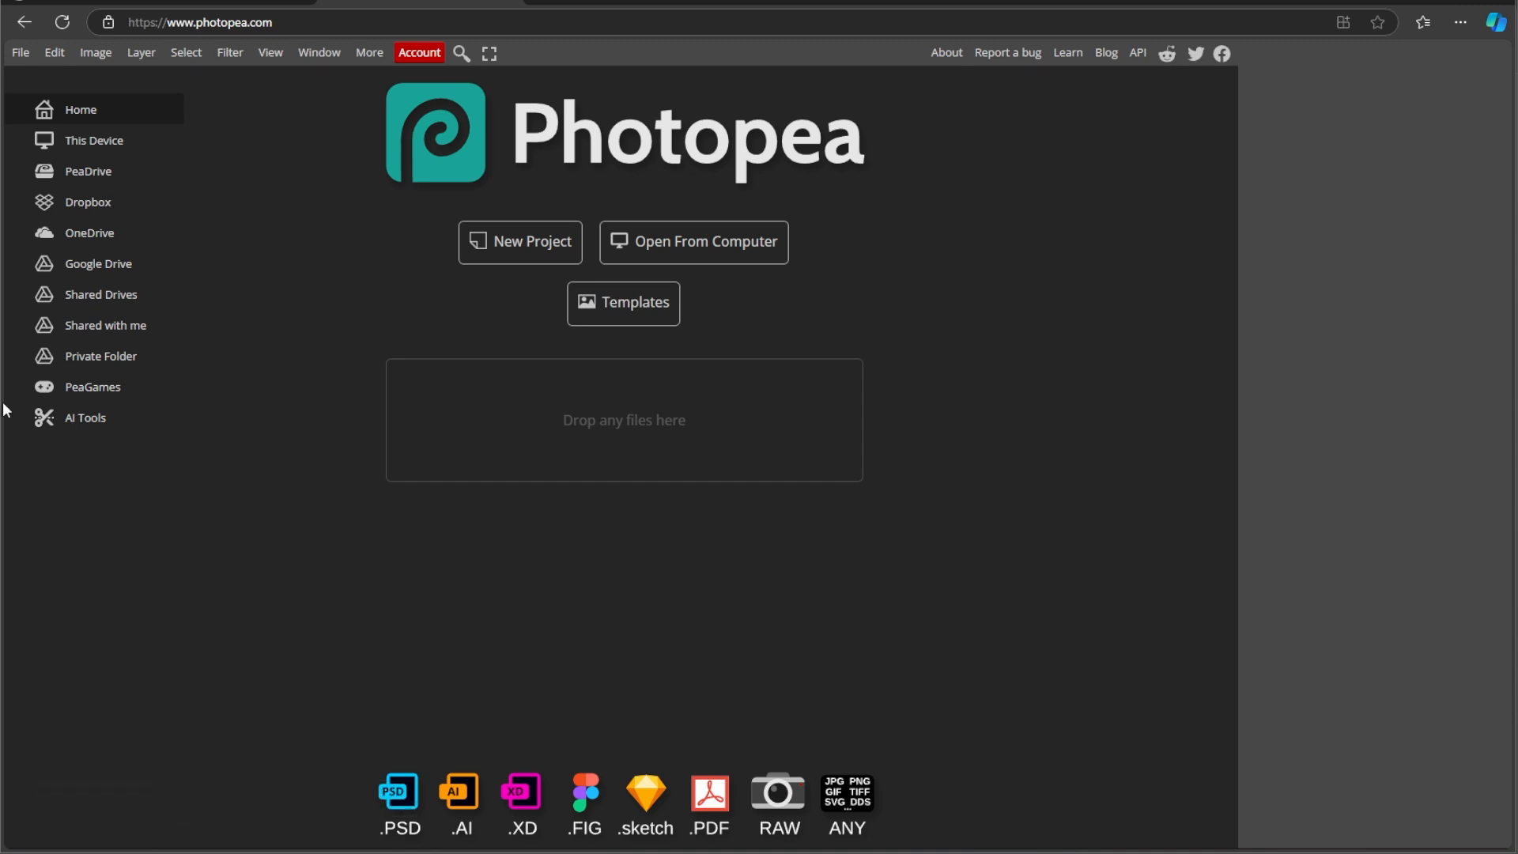